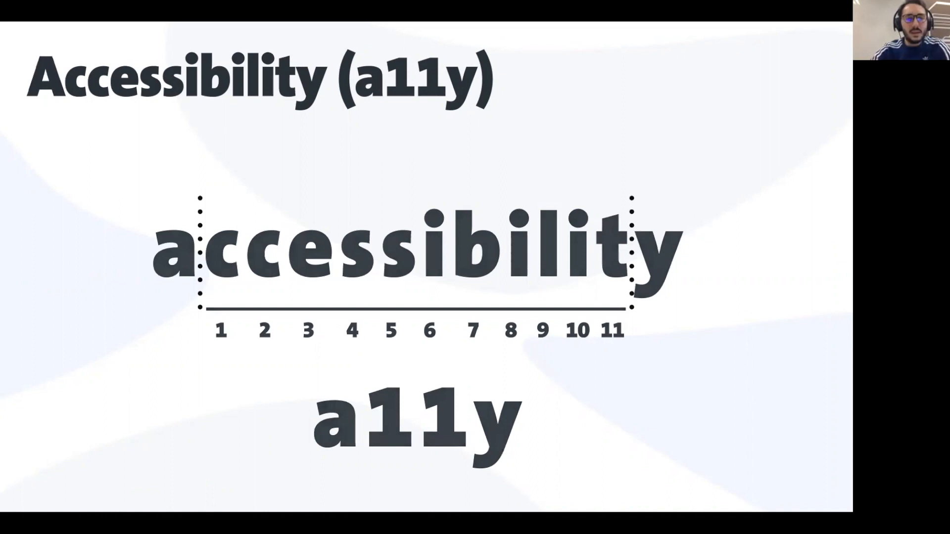
Advance from the a11y numeronym slide to the 'Web Accessibility (a11y)' section title slide.
{"action": "key", "text": "Right"}
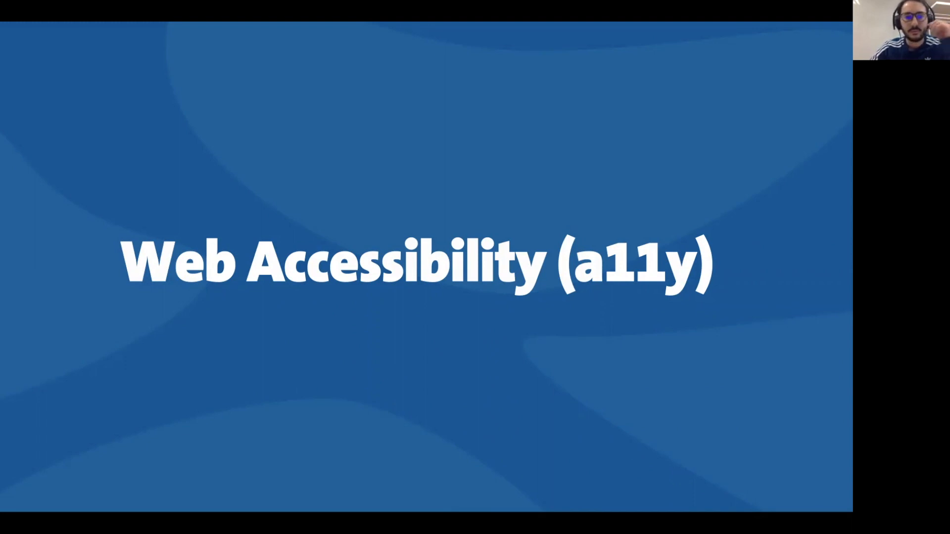
Advance to the 'Web Accessibility (a11y)' content slide with the laptop illustration.
{"action": "key", "text": "Right"}
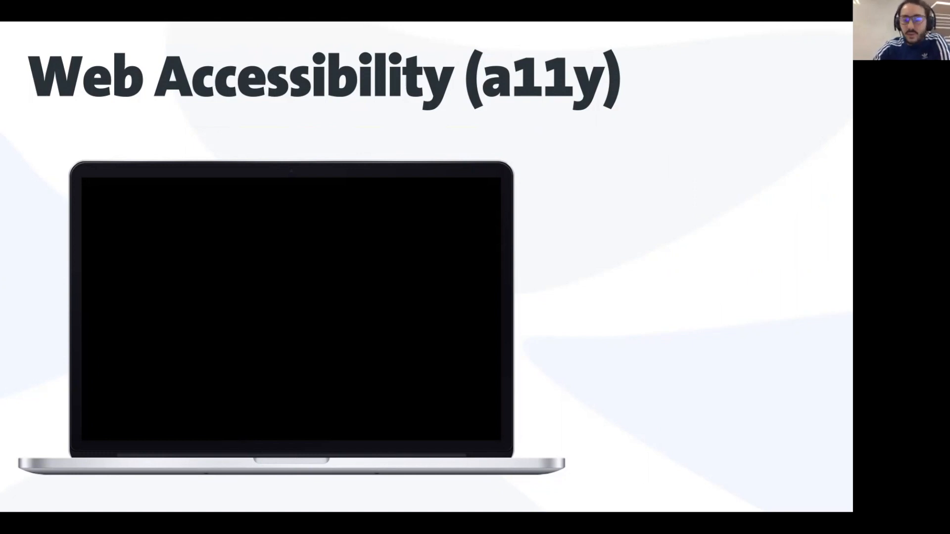
Advance through the 'Developing Web Accessibility' title to the slide with the YouTube talk link.
{"action": "key", "text": "Right"}
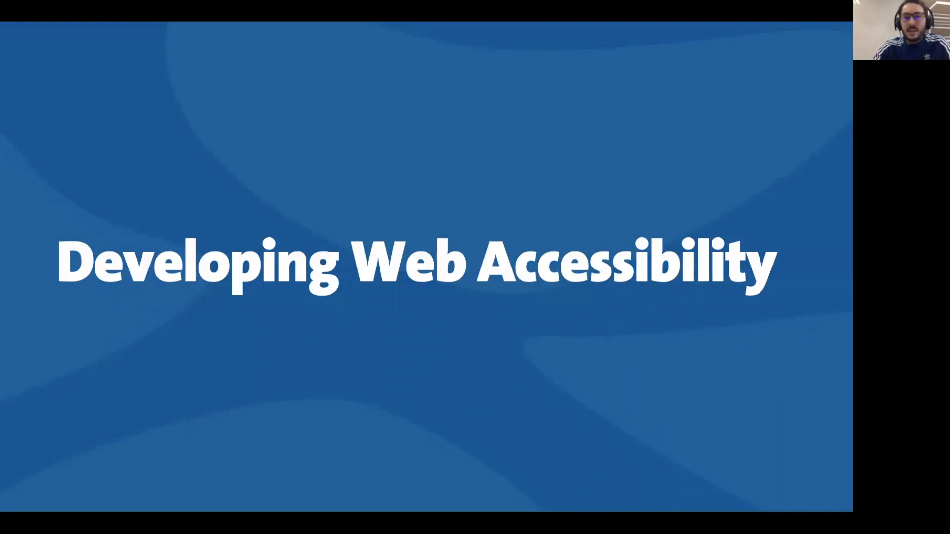
{"action": "key", "text": "Right"}
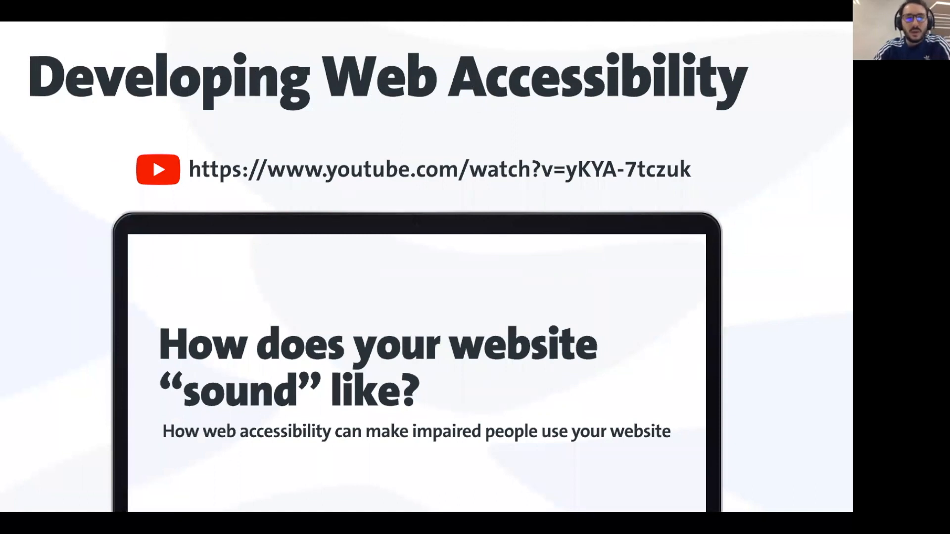
{"action": "key", "text": "Right"}
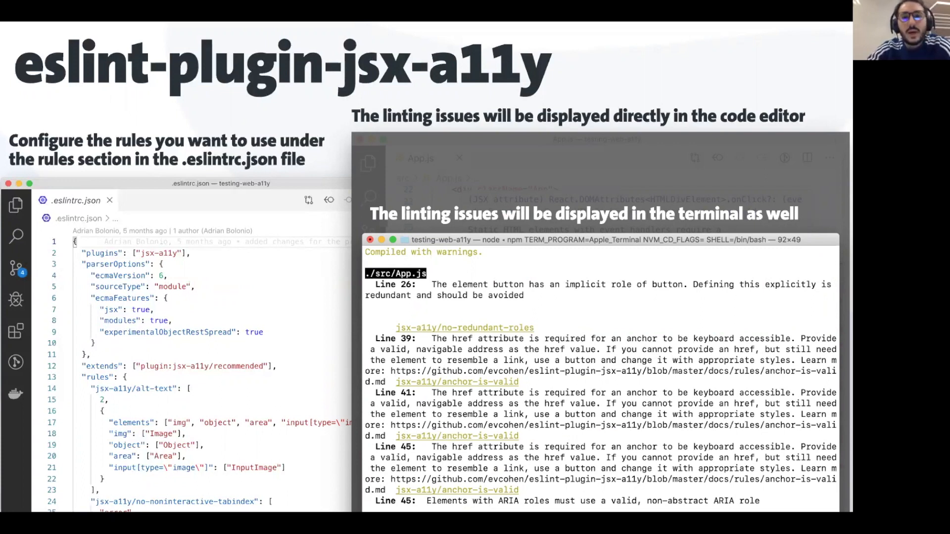
{"action": "key", "text": "Right"}
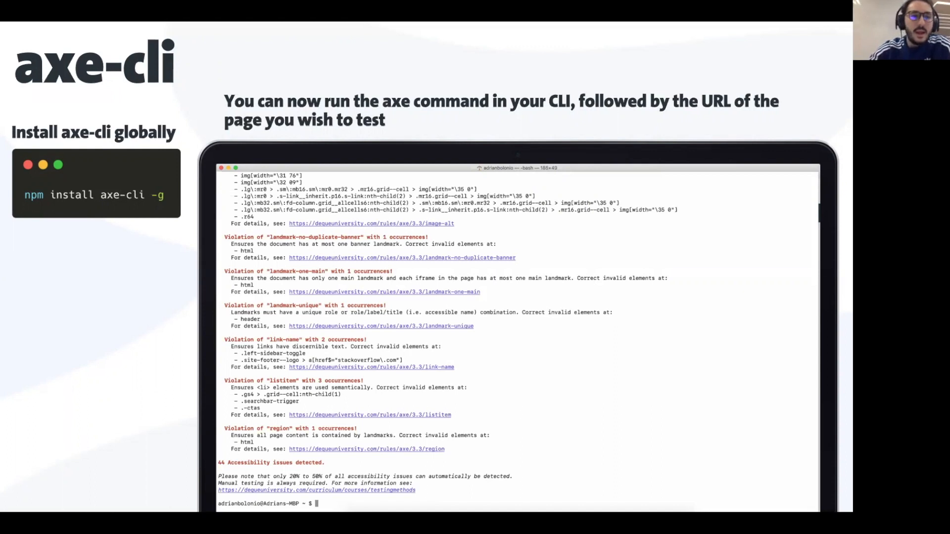
{"action": "type", "text": "pa11y https://stackoverflow.com/"}
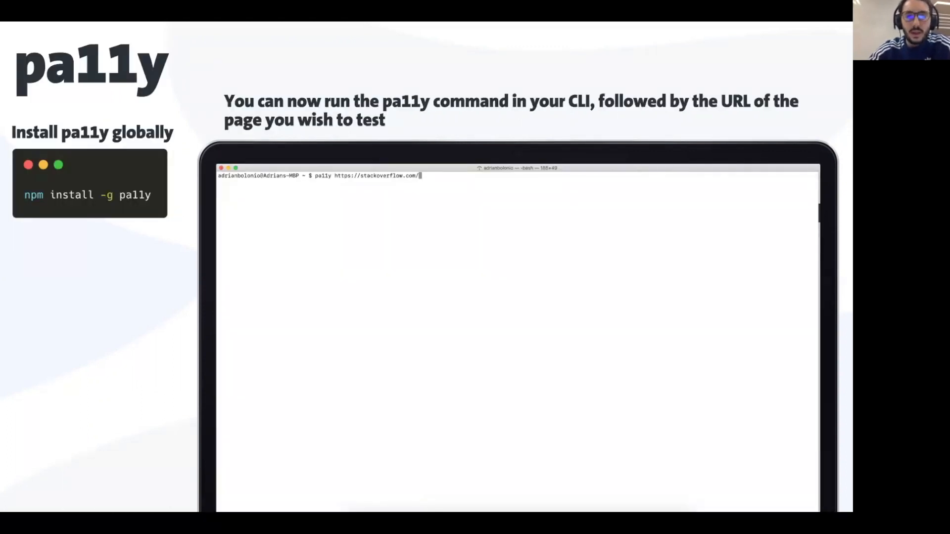
{"action": "mouse_move", "coordinate": [446, 72]}
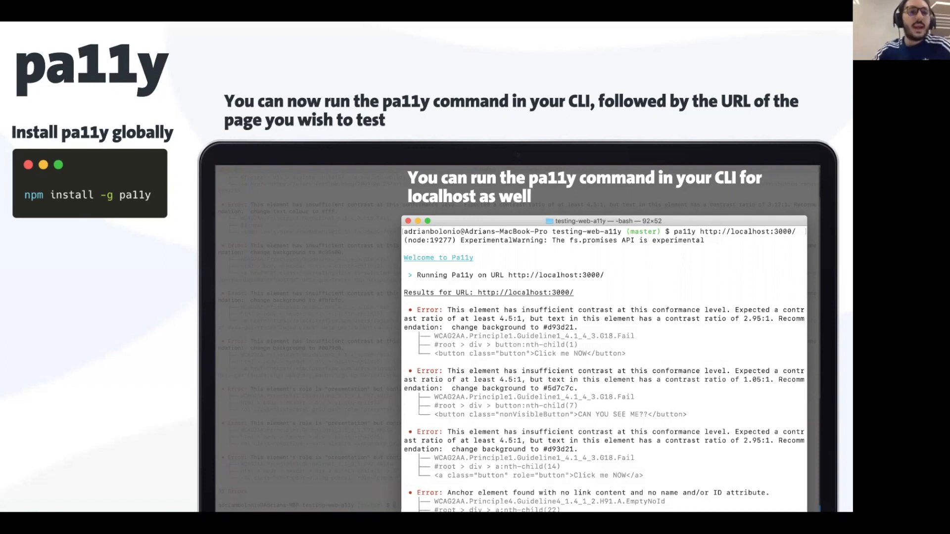
Advance to the pa11y-ci slide with its install command and .pa11yci.json config.
{"action": "key", "text": "Right"}
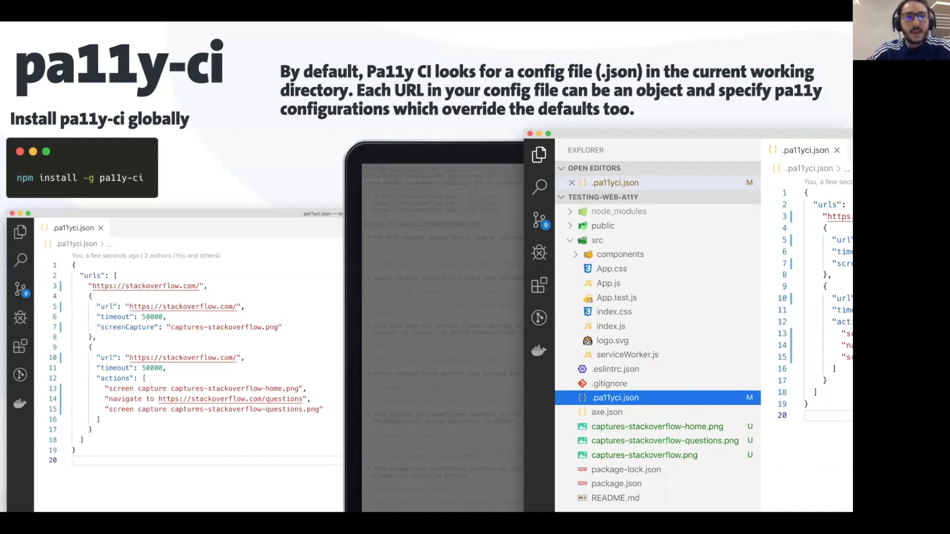
Advance to the Lighthouse slide showing the HTML report with accessibility score 63.
{"action": "key", "text": "Right"}
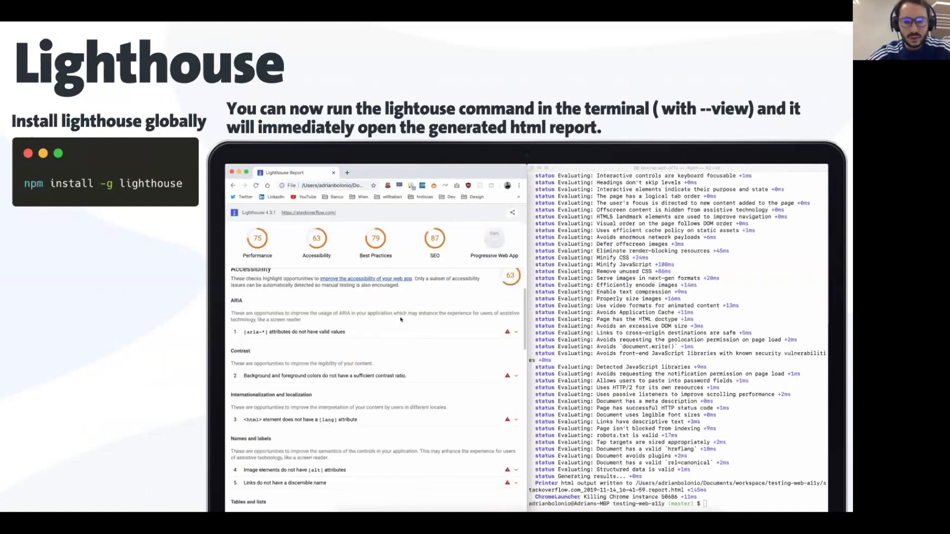
Play through the Lighthouse report demo toward the axe chrome extension slide.
{"action": "left_click", "coordinate": [297, 331]}
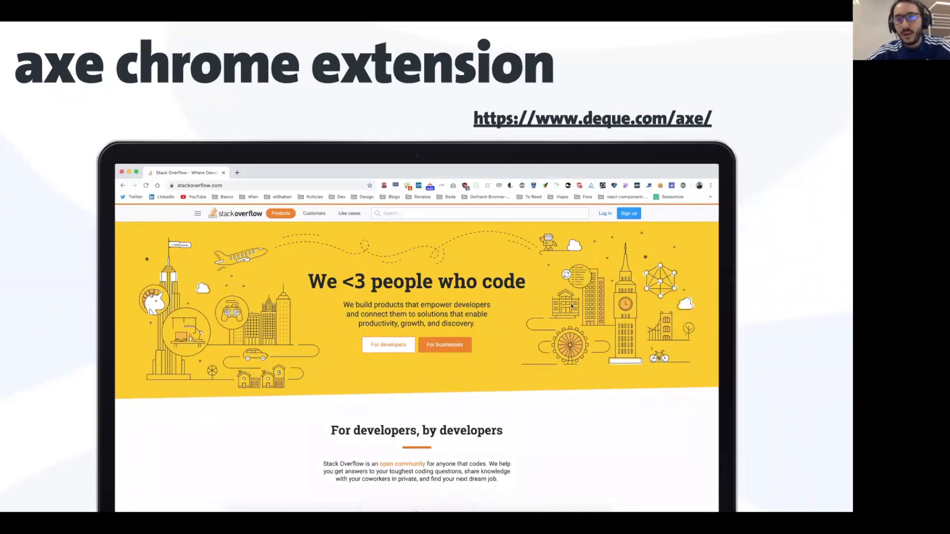
Run the axe DevTools scan on Stack Overflow and view the missing html lang attribute issue.
{"action": "key", "text": "F12"}
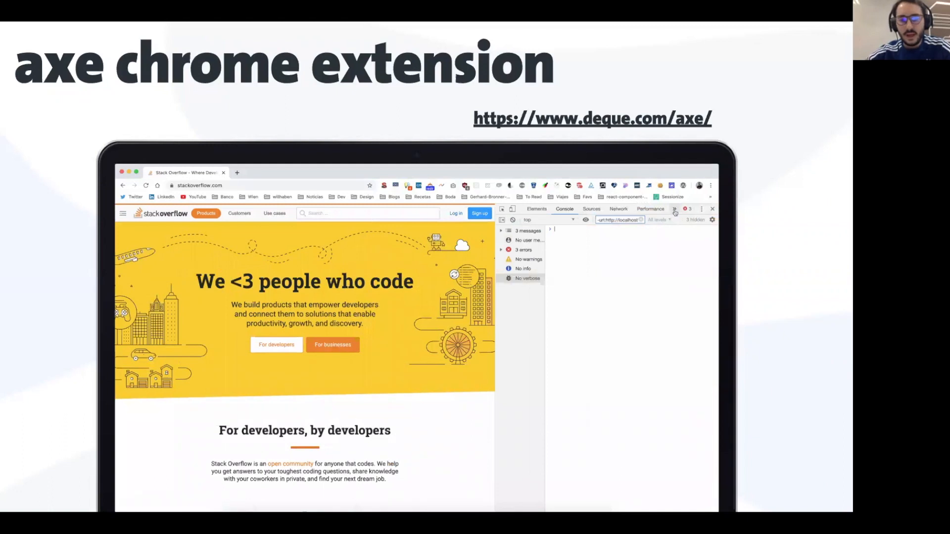
{"action": "left_click", "coordinate": [641, 209]}
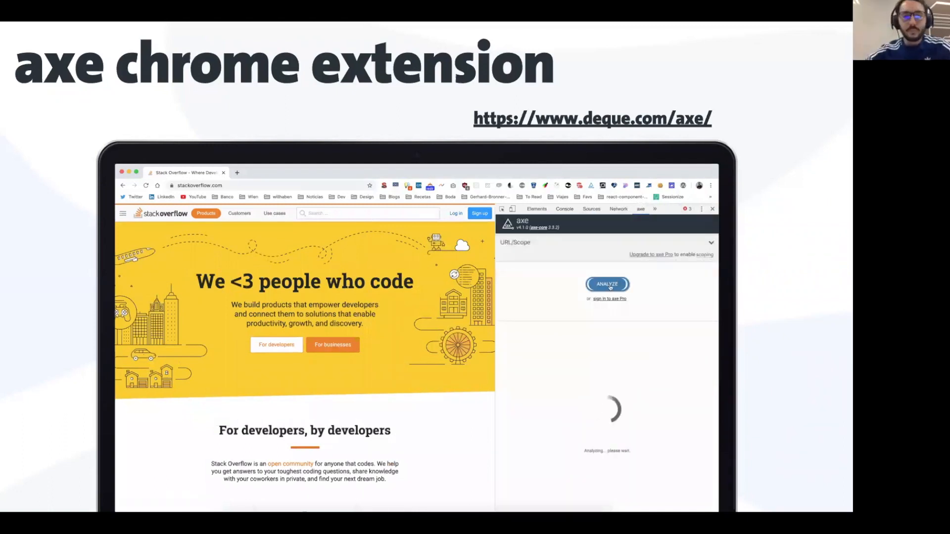
{"action": "left_click", "coordinate": [606, 284]}
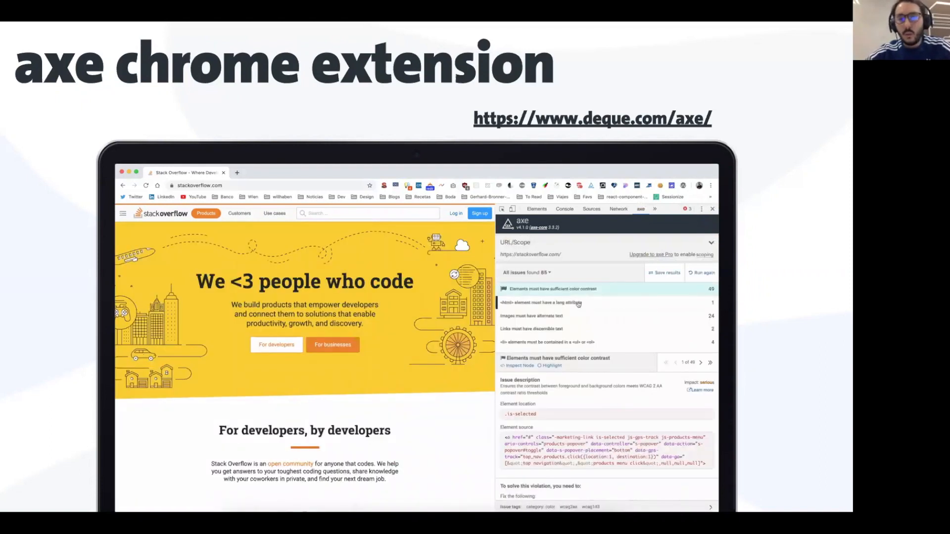
{"action": "left_click", "coordinate": [546, 302]}
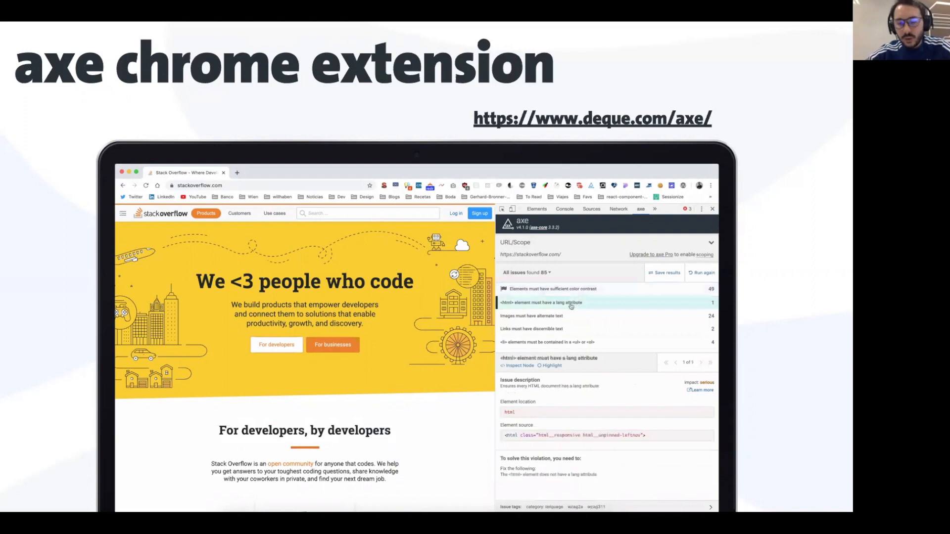
{"action": "left_click", "coordinate": [532, 316]}
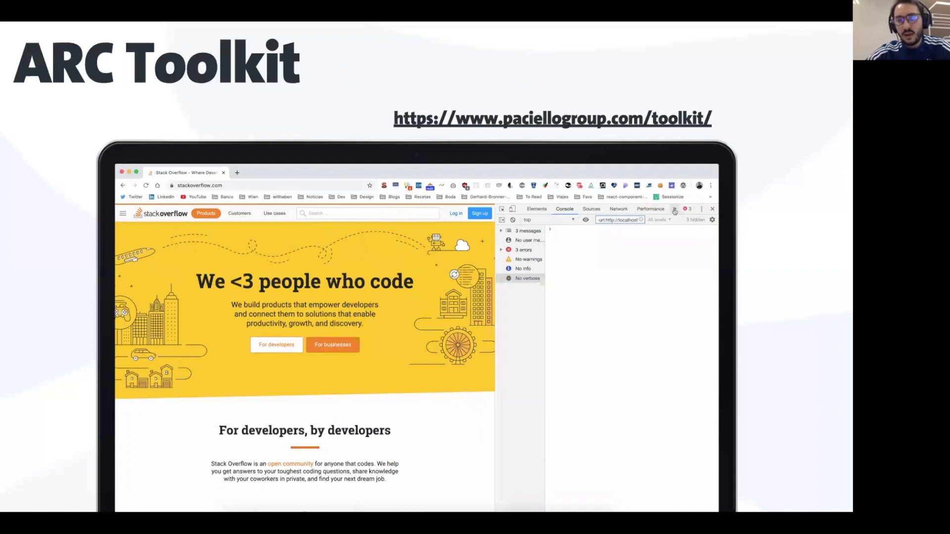
Run ARC Toolkit tests on Stack Overflow and inspect the Images group's img flagged for missing alt text.
{"action": "left_click", "coordinate": [649, 209]}
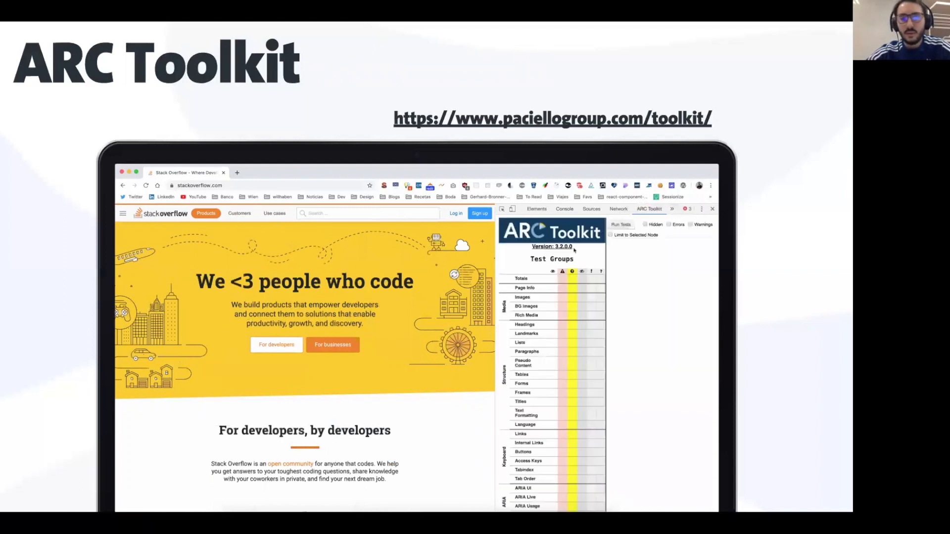
{"action": "left_click", "coordinate": [620, 225]}
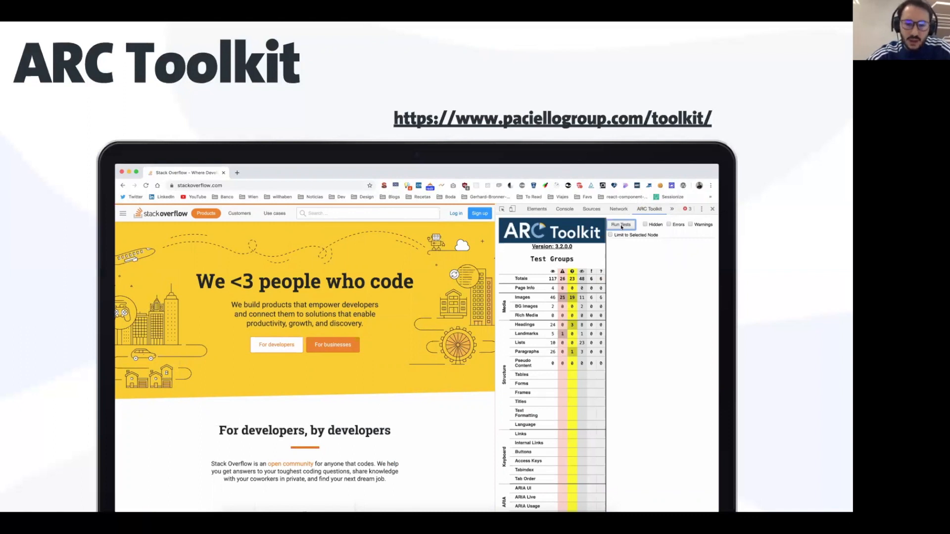
{"action": "left_click", "coordinate": [621, 225]}
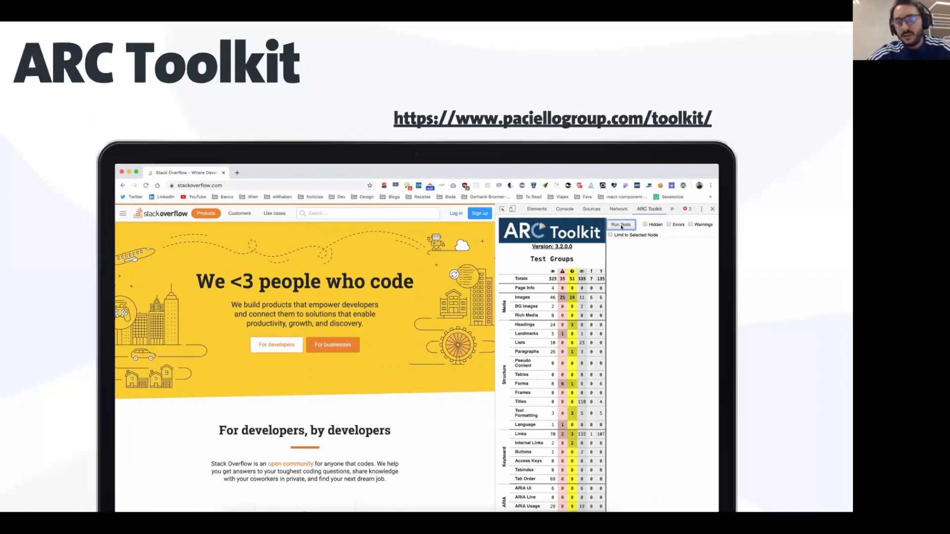
{"action": "left_click", "coordinate": [621, 224]}
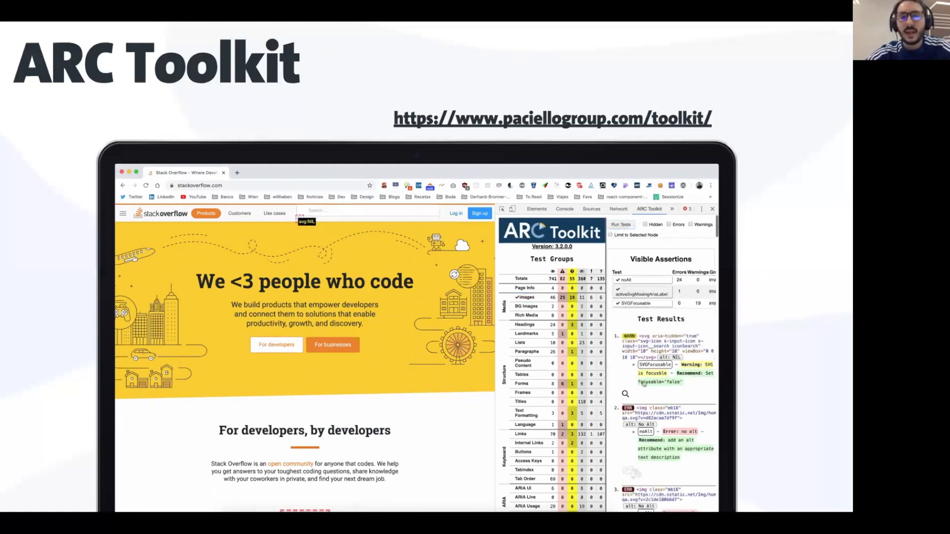
{"action": "left_click", "coordinate": [535, 208]}
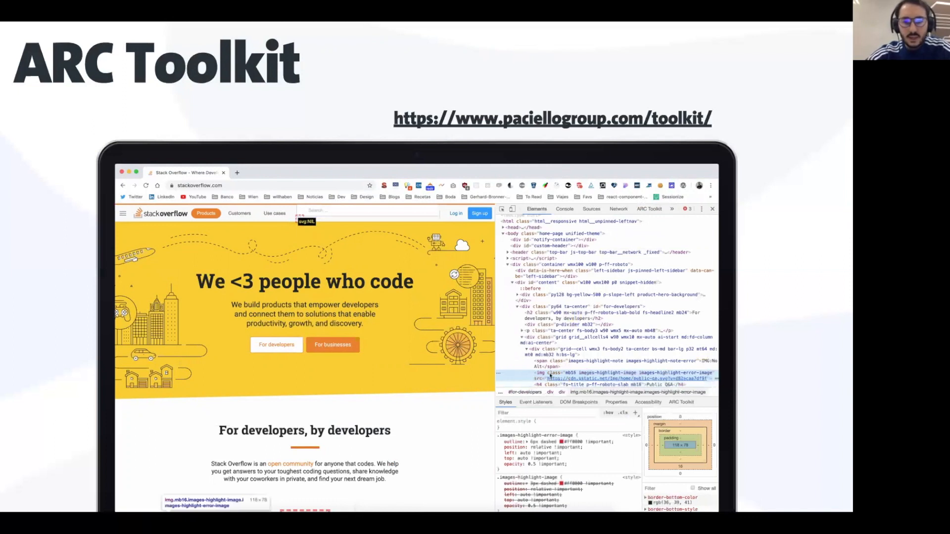
{"action": "scroll", "scroll_direction": "down", "scroll_amount": 3}
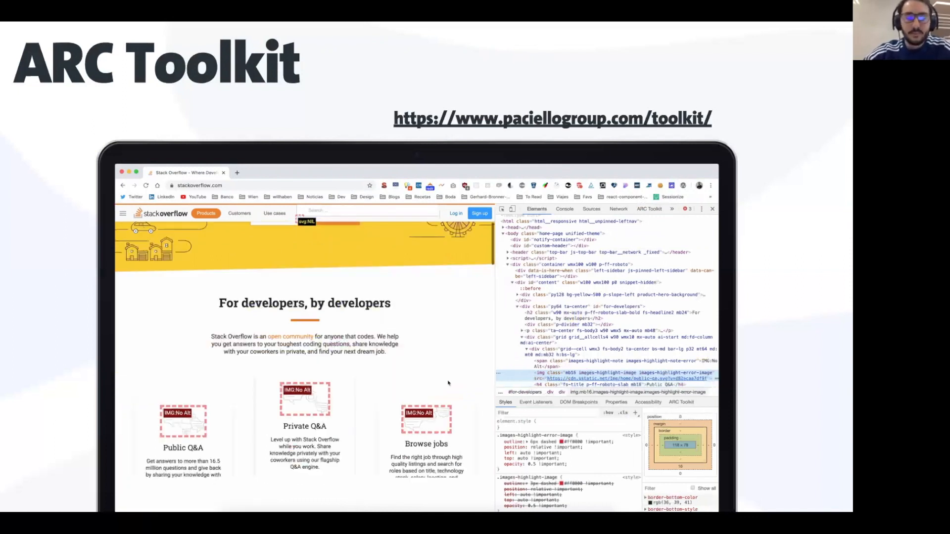
{"action": "scroll", "scroll_direction": "down", "scroll_amount": 3}
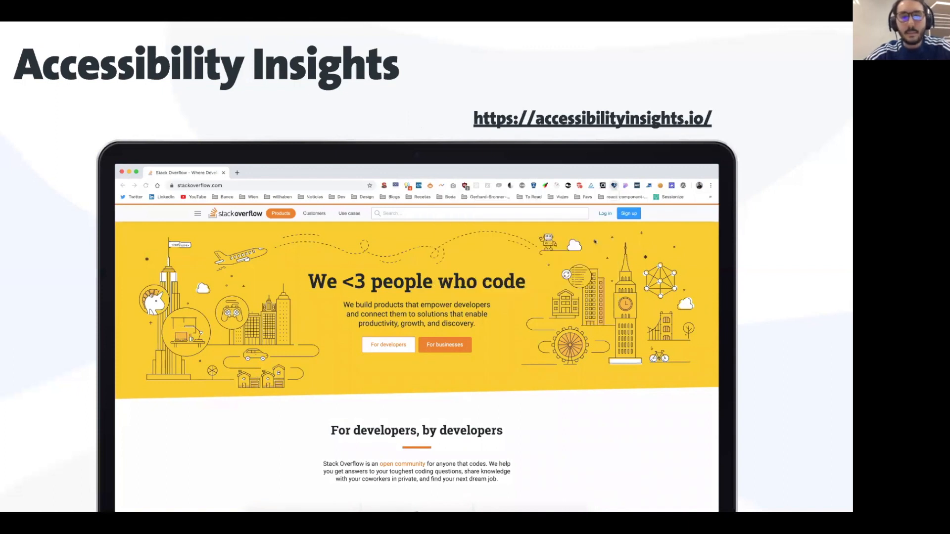
Play the Accessibility Insights demo visualizing the tab stops on the Stack Overflow page.
{"action": "left_click", "coordinate": [700, 182]}
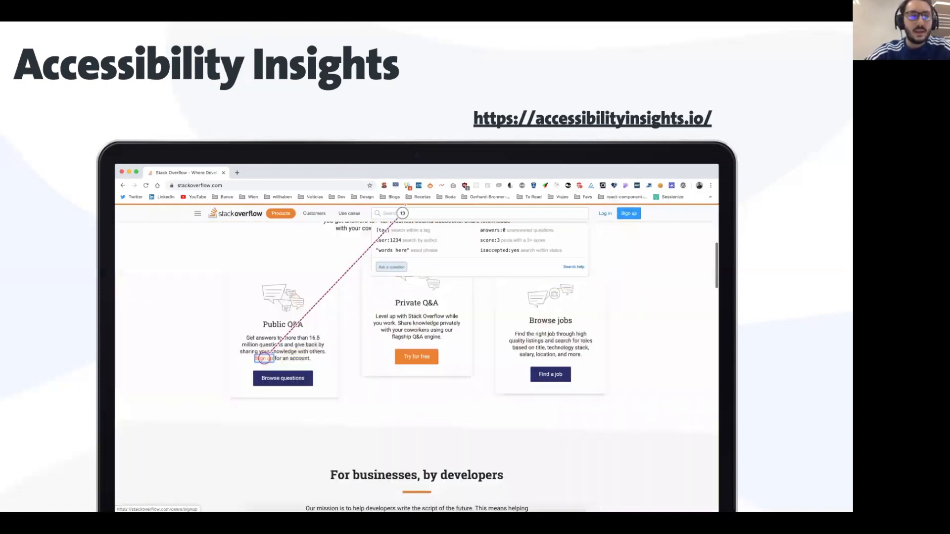
{"action": "scroll", "scroll_direction": "down", "scroll_amount": 3}
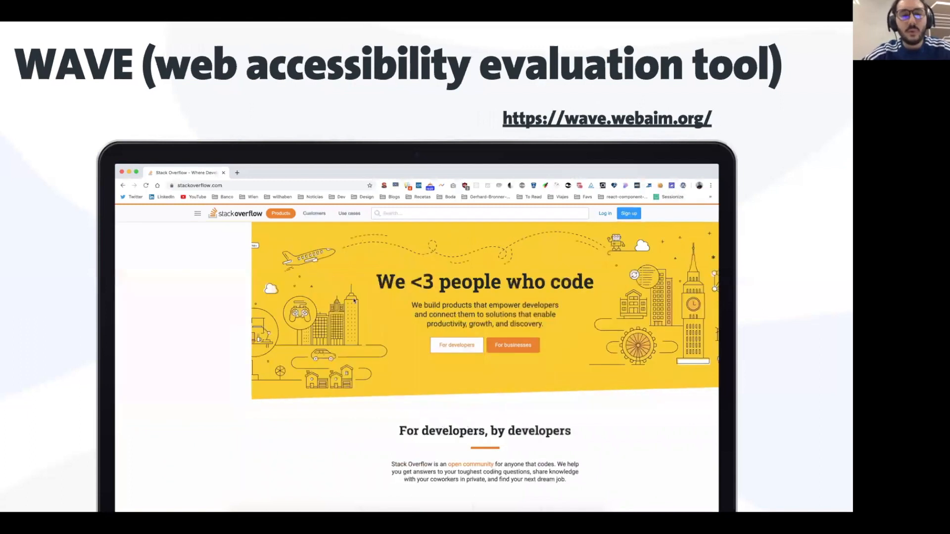
Run WAVE on Stack Overflow and review the detailed 38 errors and 47 contrast errors.
{"action": "left_click", "coordinate": [683, 186]}
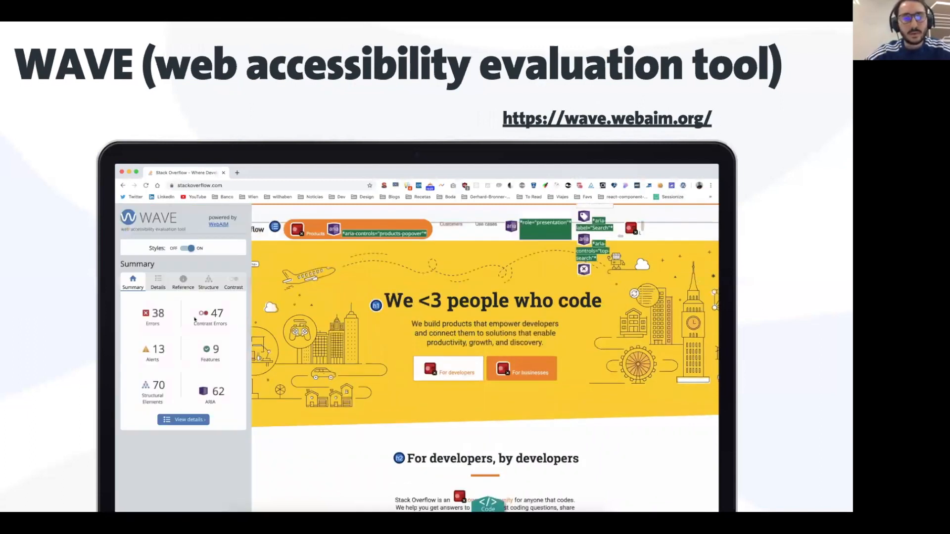
{"action": "left_click", "coordinate": [158, 280]}
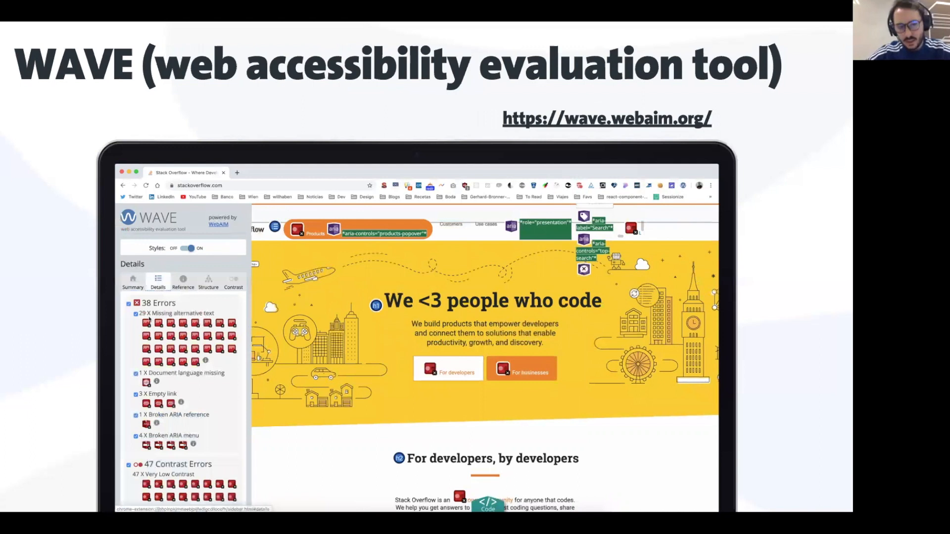
{"action": "scroll", "scroll_direction": "down", "scroll_amount": 3}
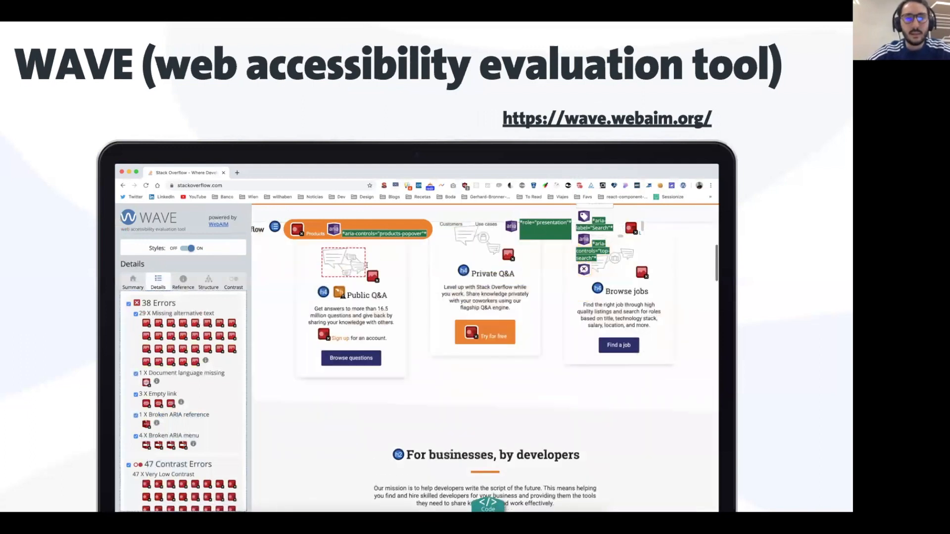
{"action": "scroll", "scroll_direction": "down", "scroll_amount": 3}
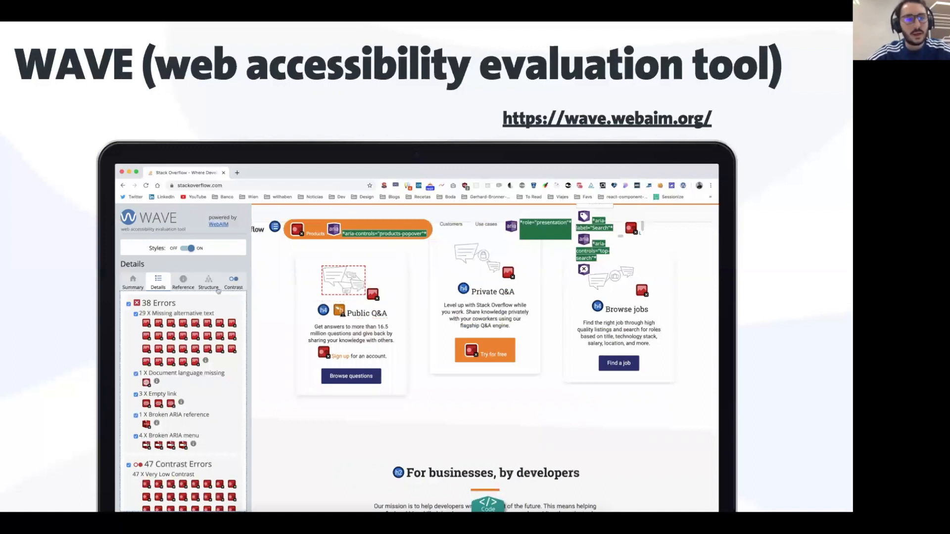
Review WAVE's reference guidance and the page's heading structure.
{"action": "left_click", "coordinate": [183, 282]}
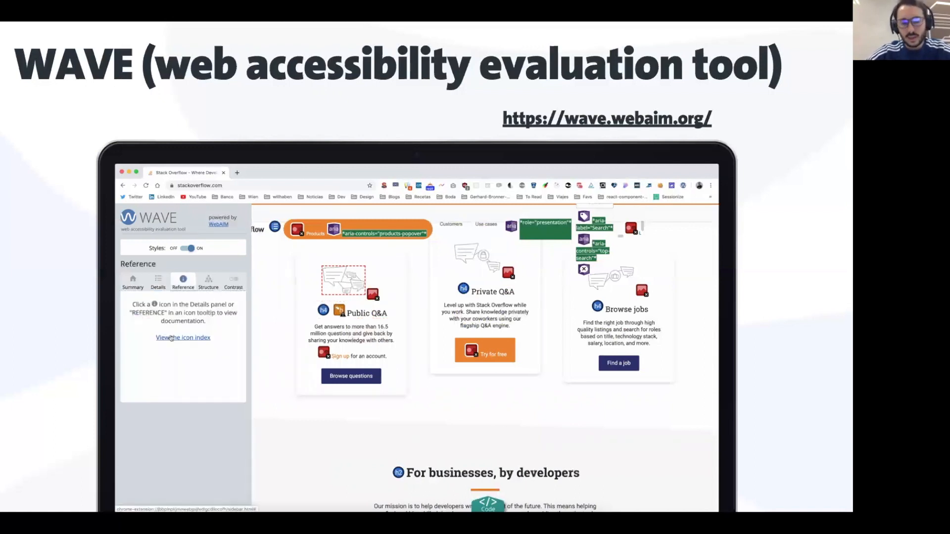
{"action": "left_click", "coordinate": [208, 282]}
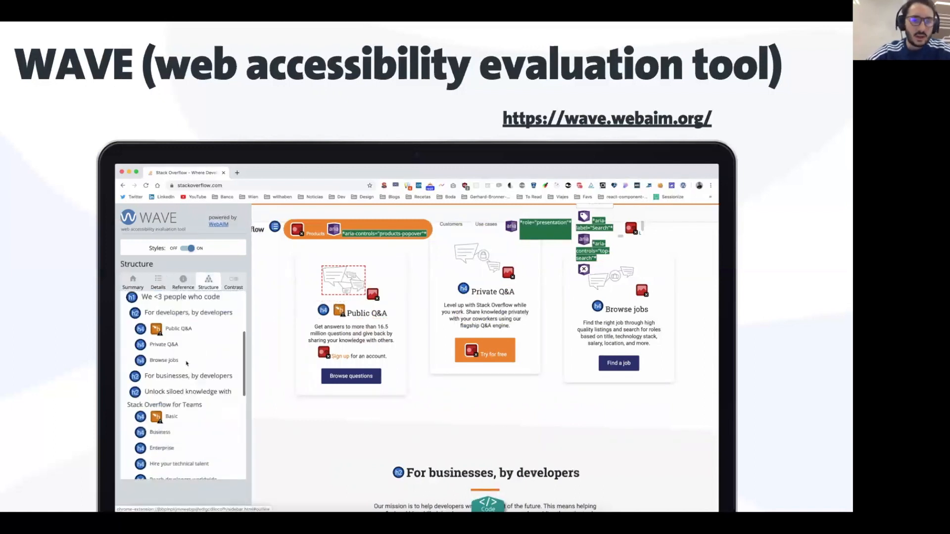
{"action": "left_click", "coordinate": [234, 280]}
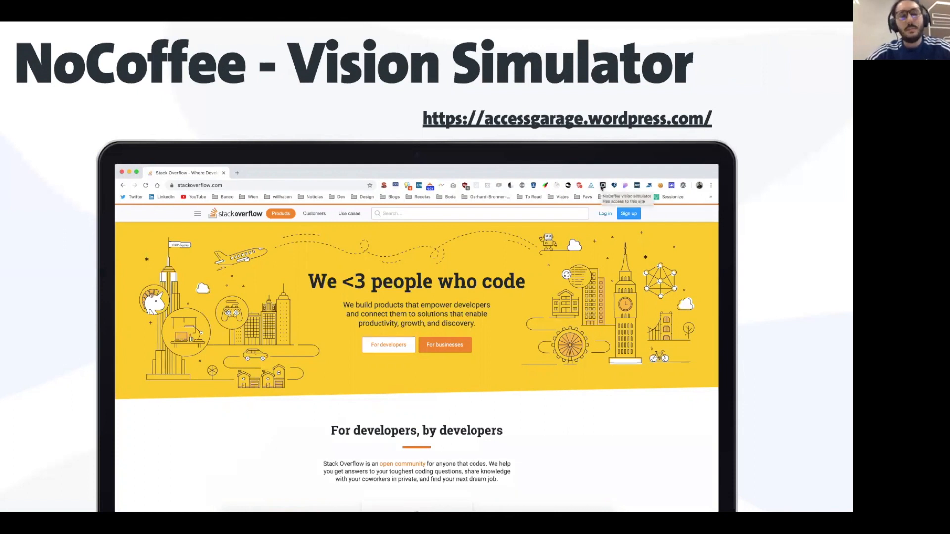
{"action": "mouse_move", "coordinate": [603, 186]}
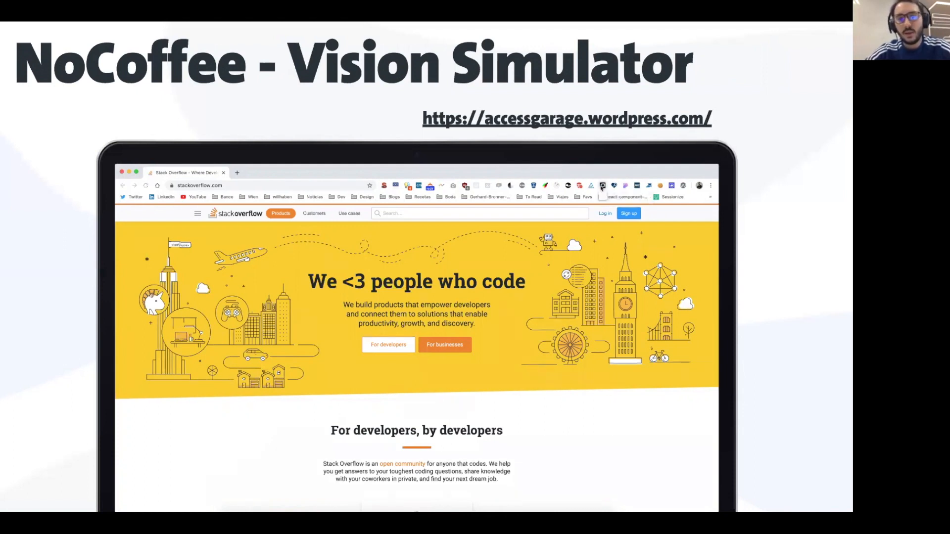
{"action": "left_click", "coordinate": [603, 186]}
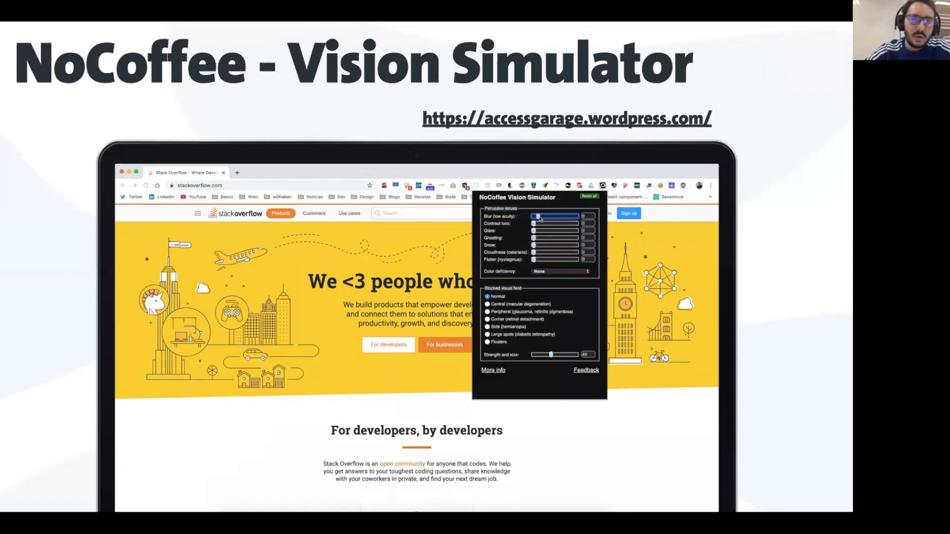
{"action": "left_click_drag", "start_coordinate": [536, 217], "coordinate": [550, 217]}
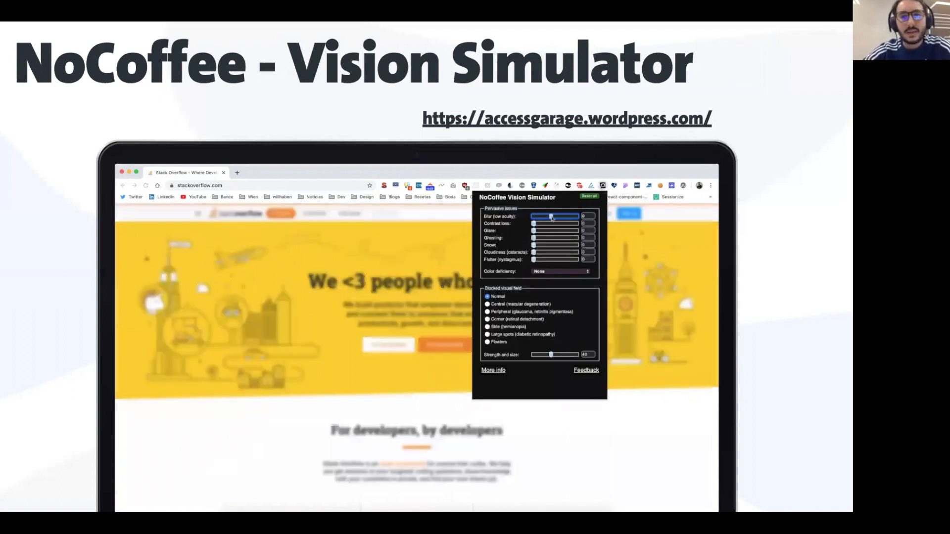
{"action": "left_click_drag", "start_coordinate": [534, 217], "coordinate": [563, 217]}
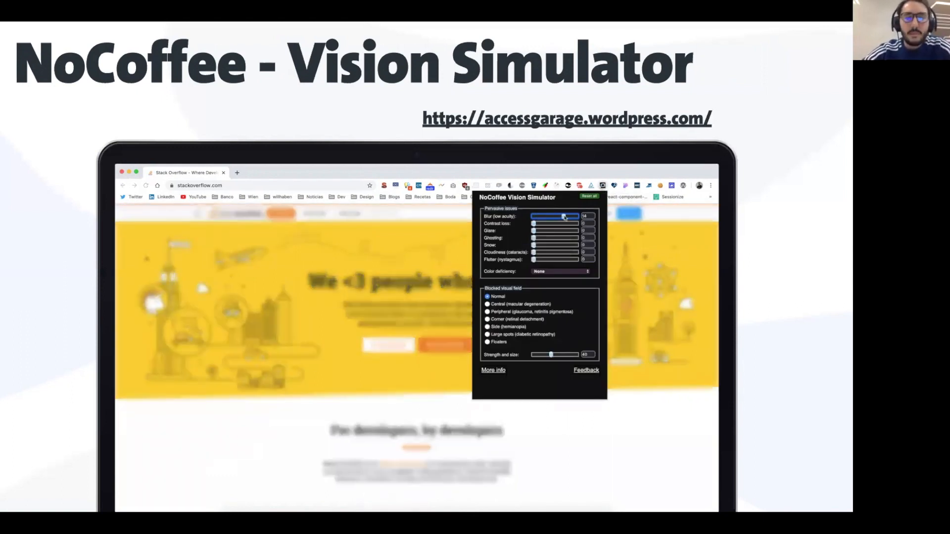
{"action": "left_click", "coordinate": [588, 197]}
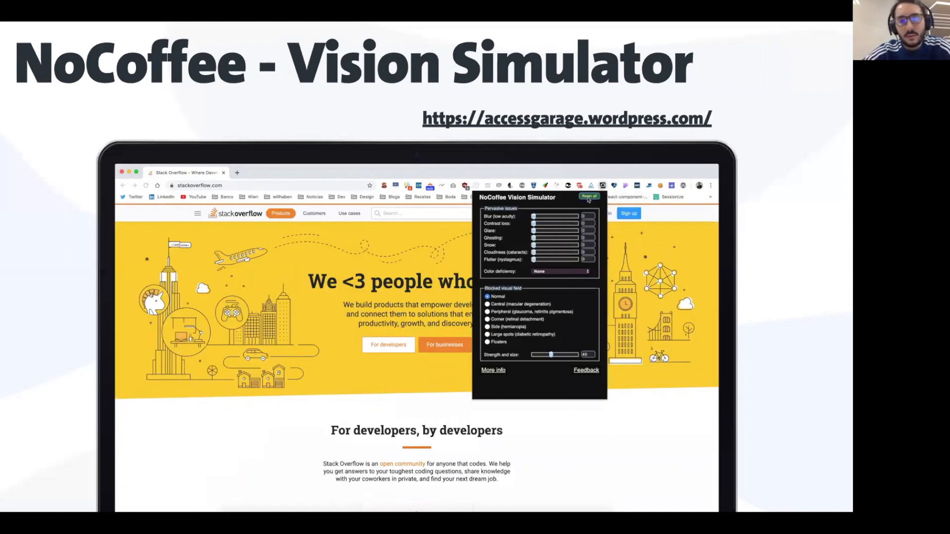
{"action": "left_click_drag", "start_coordinate": [533, 231], "coordinate": [557, 231]}
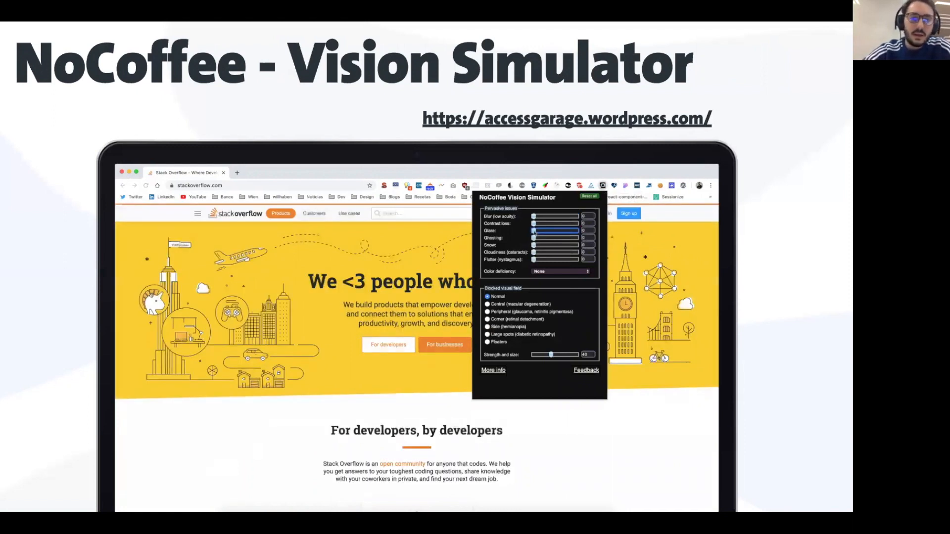
{"action": "left_click_drag", "start_coordinate": [533, 230], "coordinate": [557, 230]}
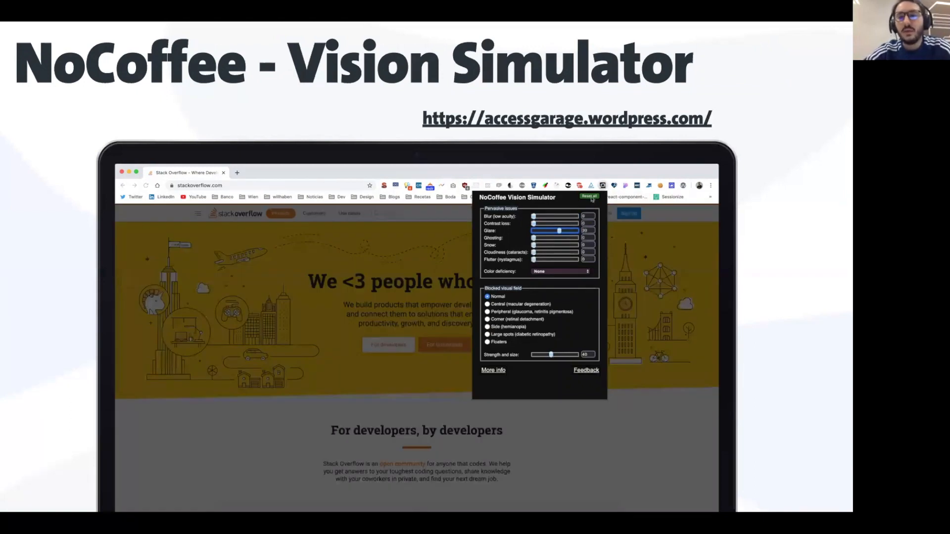
{"action": "left_click_drag", "start_coordinate": [558, 231], "coordinate": [533, 230]}
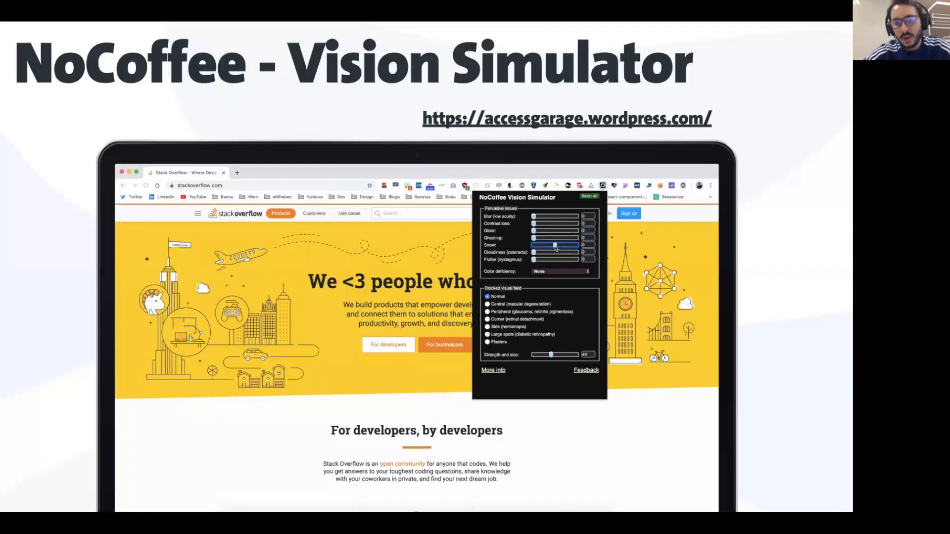
{"action": "left_click", "coordinate": [560, 271]}
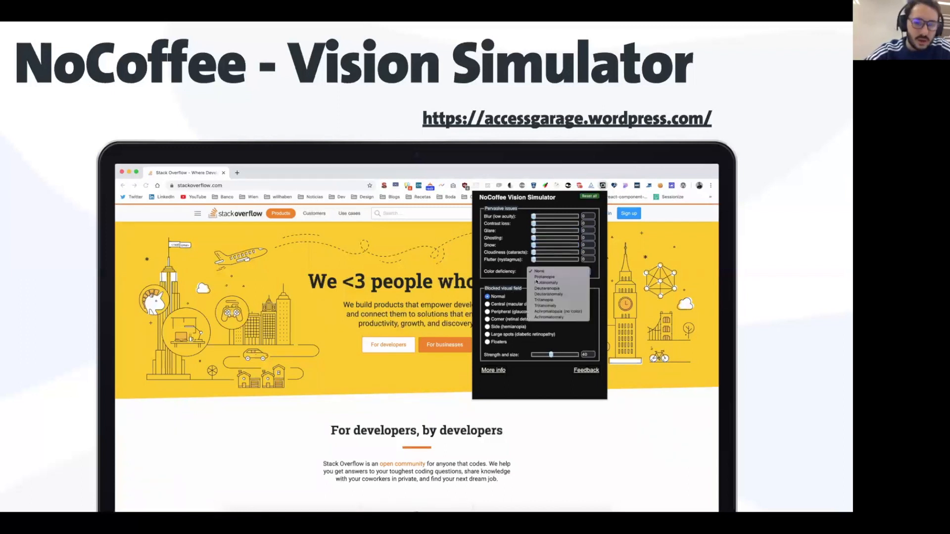
{"action": "left_click", "coordinate": [544, 271]}
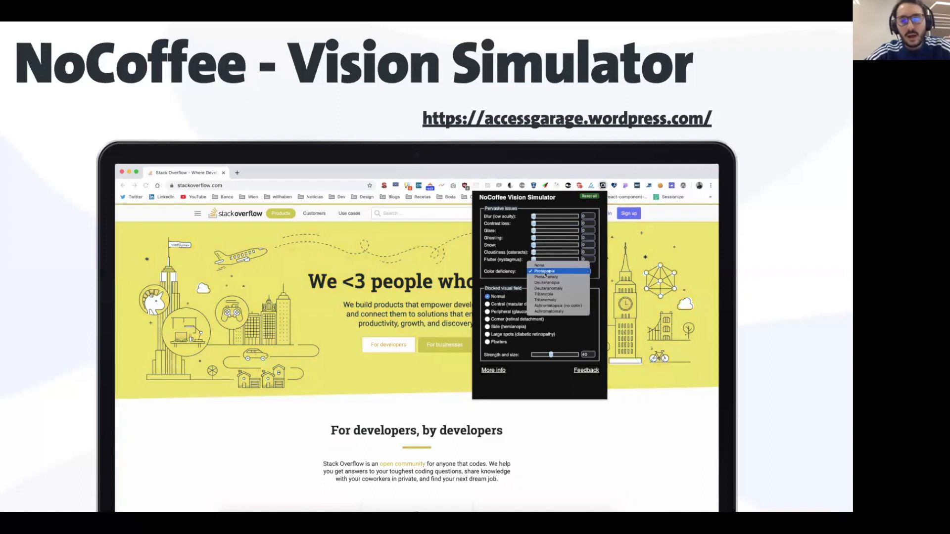
{"action": "left_click", "coordinate": [548, 305]}
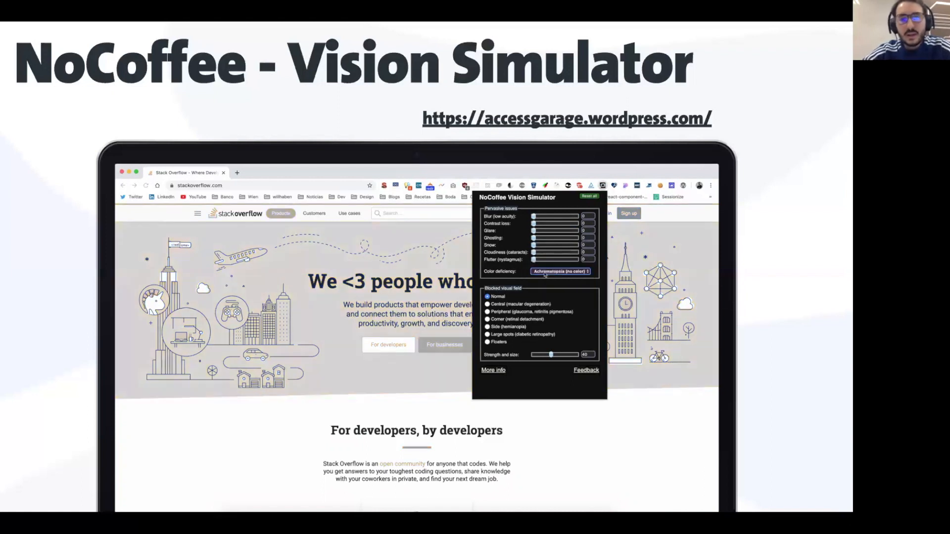
{"action": "left_click", "coordinate": [558, 272]}
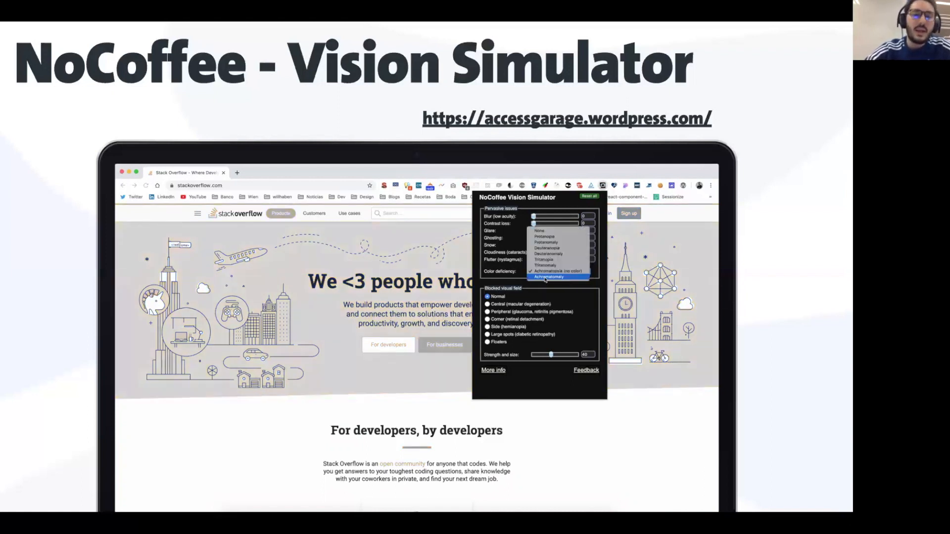
{"action": "left_click", "coordinate": [547, 276]}
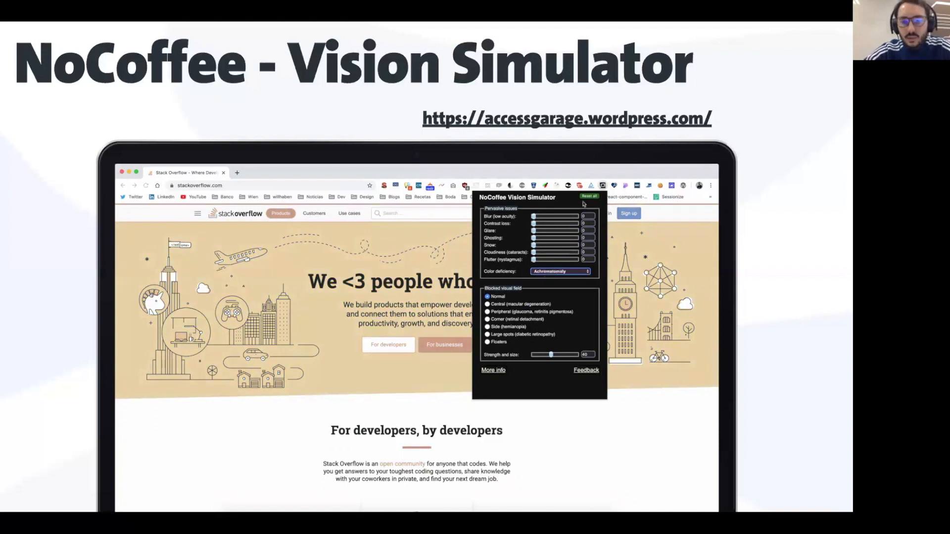
{"action": "left_click", "coordinate": [488, 304]}
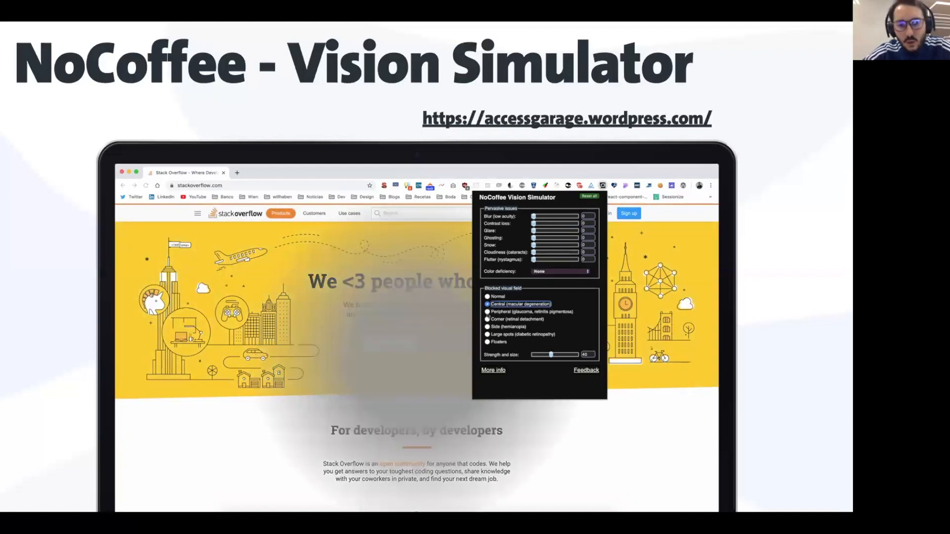
{"action": "left_click", "coordinate": [488, 311]}
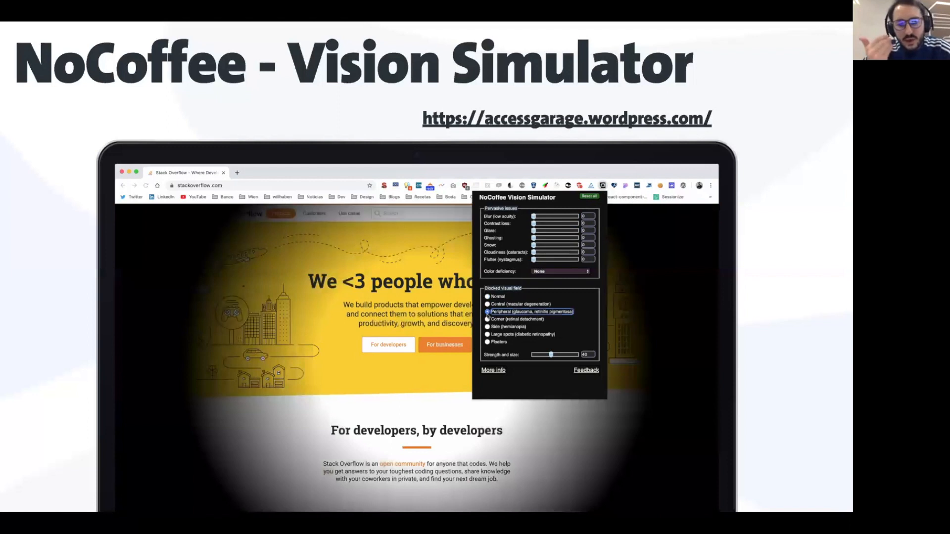
{"action": "left_click", "coordinate": [488, 319]}
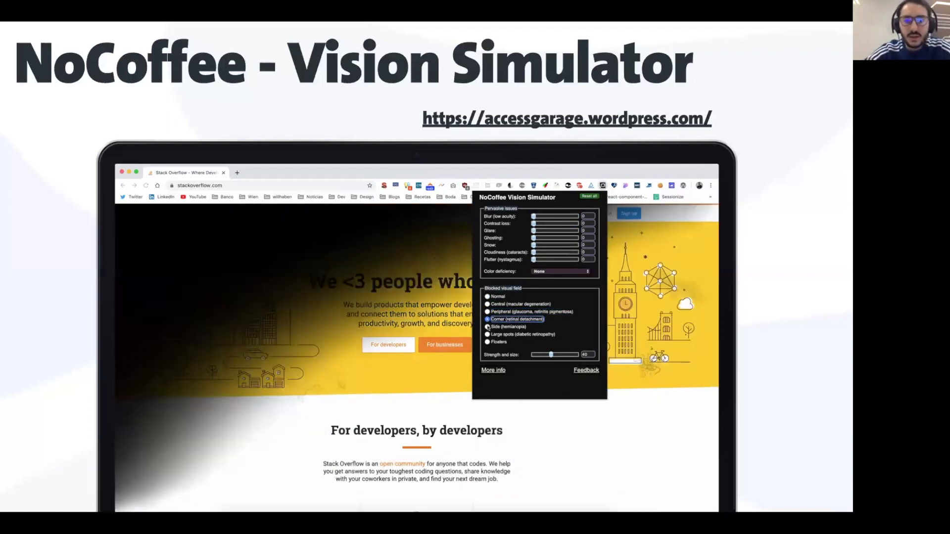
{"action": "left_click", "coordinate": [488, 327]}
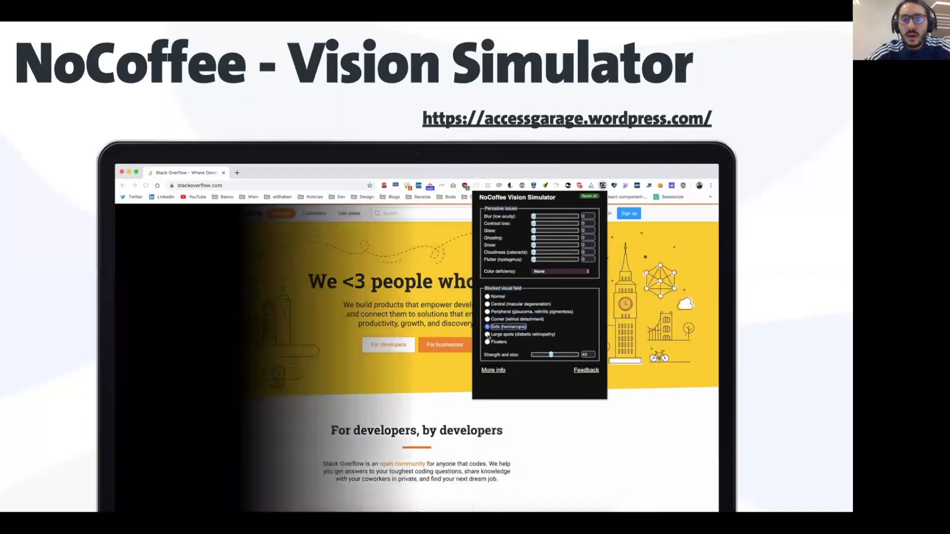
{"action": "left_click", "coordinate": [488, 341]}
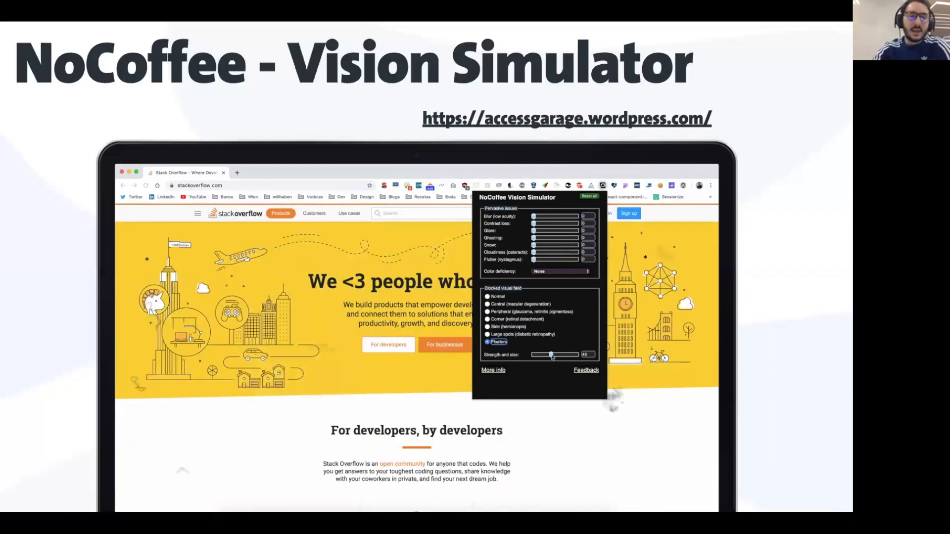
{"action": "left_click_drag", "start_coordinate": [550, 354], "coordinate": [574, 354]}
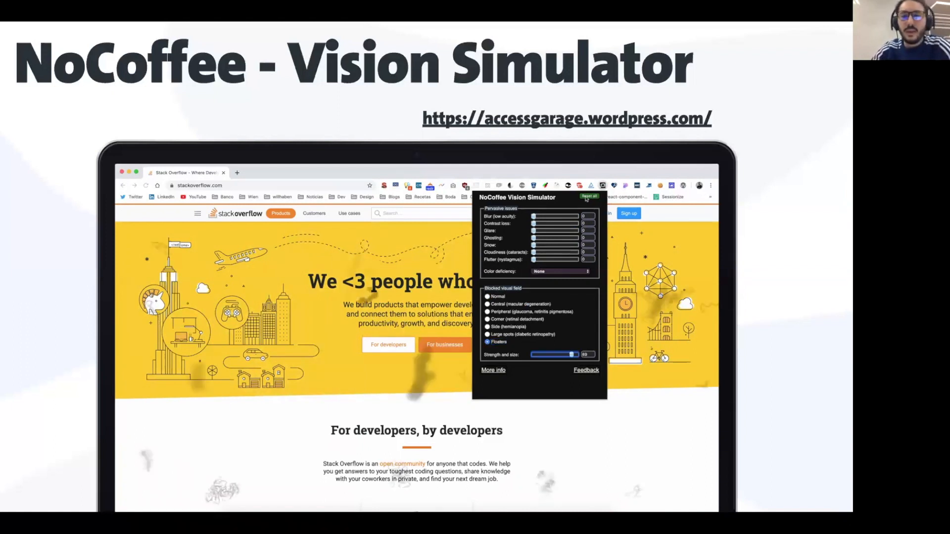
{"action": "left_click", "coordinate": [488, 296]}
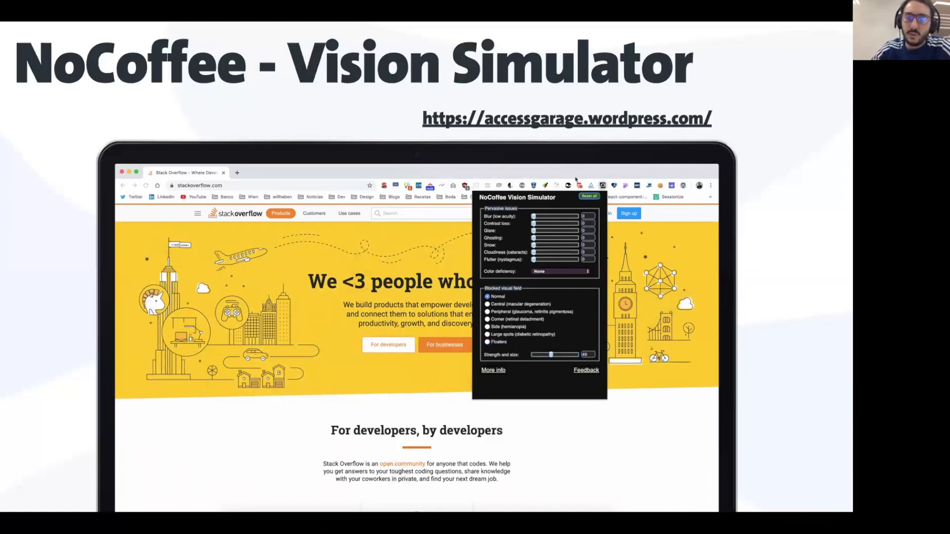